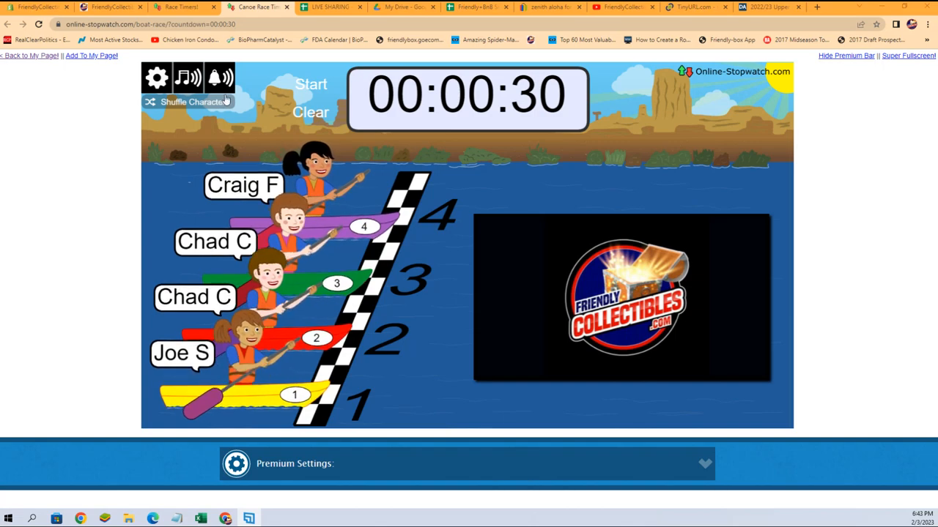
{"action": "left_click", "coordinate": [193, 102]}
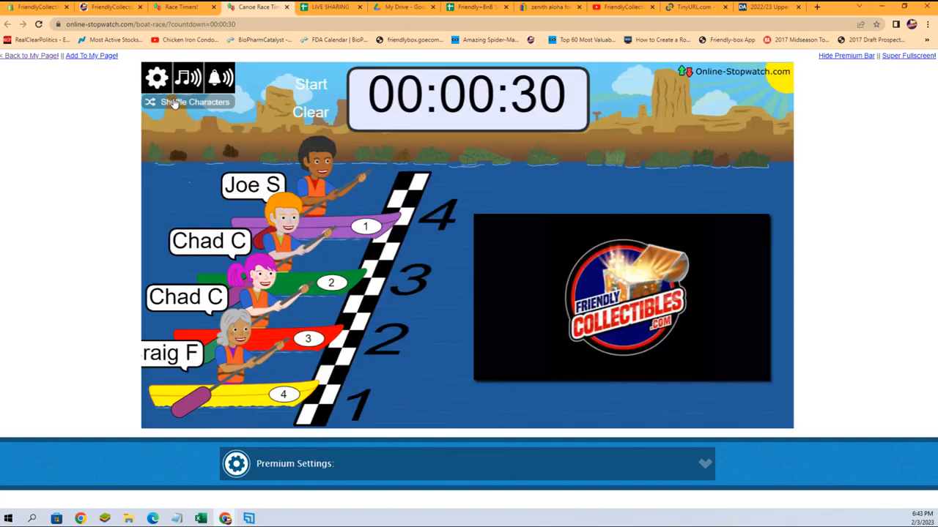
{"action": "left_click", "coordinate": [188, 102]}
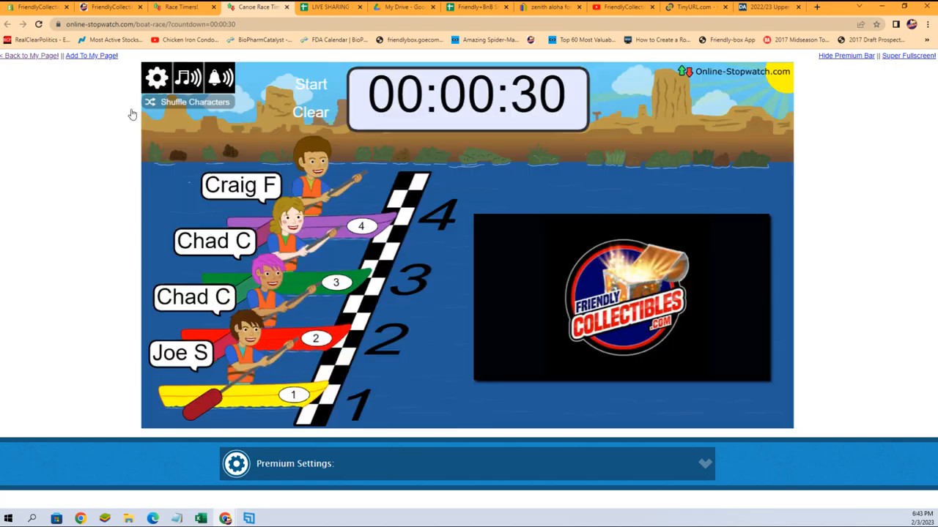